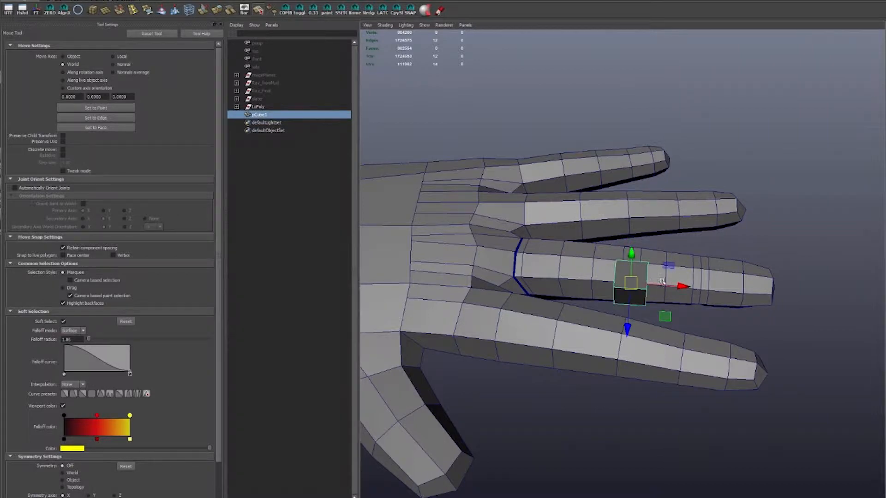
# Switch to the Scale tool to stretch pCube1 into a thin bar
pyautogui.press('r')
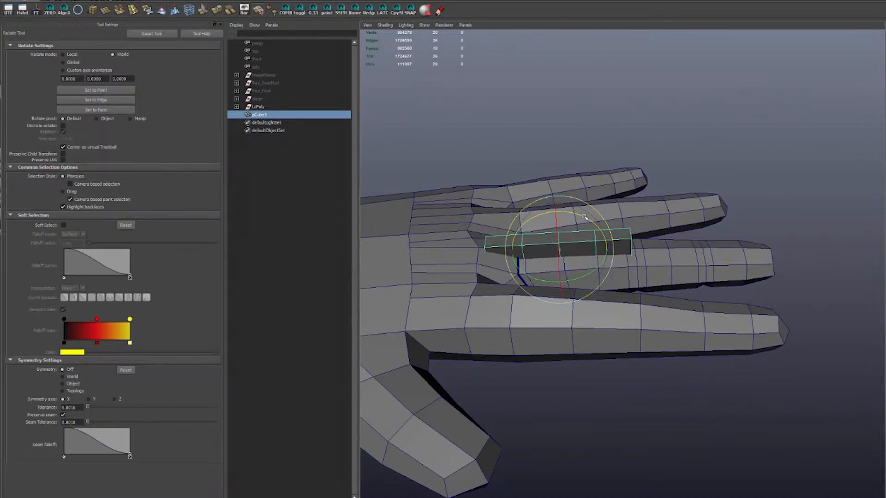
# Rotate the guide bar to follow the middle finger's direction
pyautogui.moveTo(585, 218); pyautogui.dragTo(653, 266)
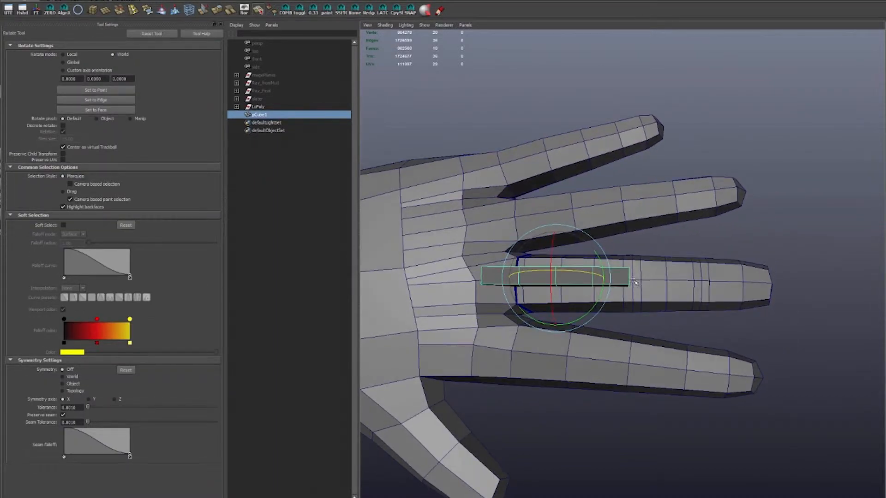
pyautogui.press('w')
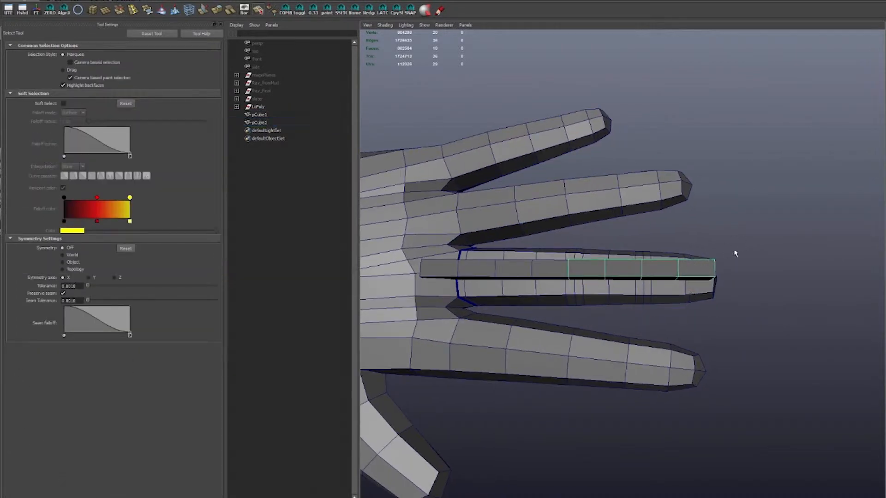
# Select the end of the duplicated bar and ready the Move tool
pyautogui.click(259, 123)
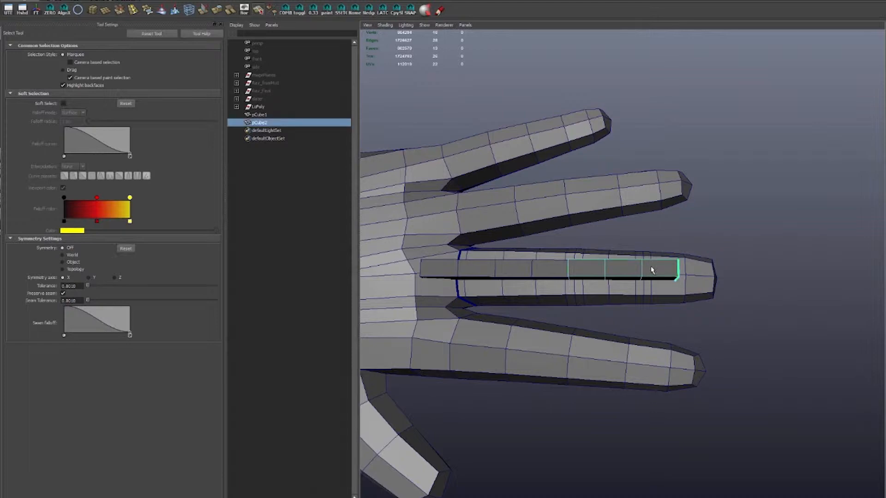
pyautogui.press('w')
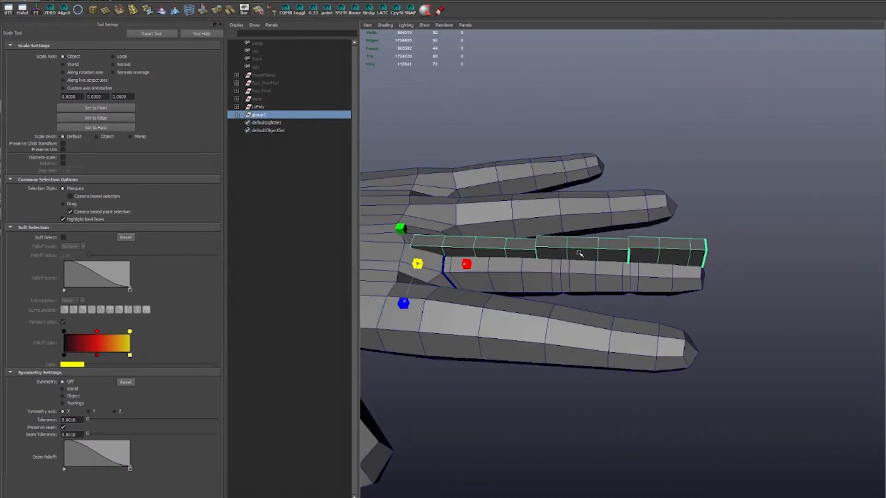
# Orbit the view to see the finger and guide from another side
pyautogui.moveTo(579, 255); pyautogui.dragTo(616, 269)
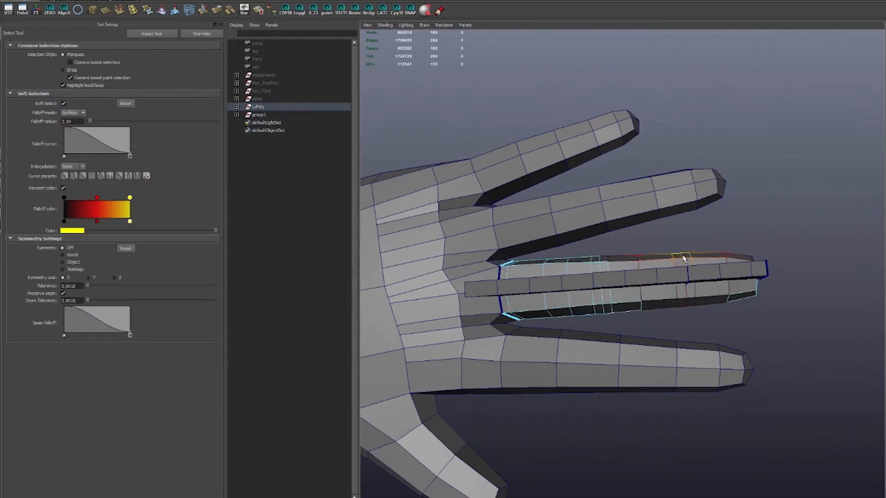
# Switch to the Move tool for the middle finger's base edges
pyautogui.press('w')
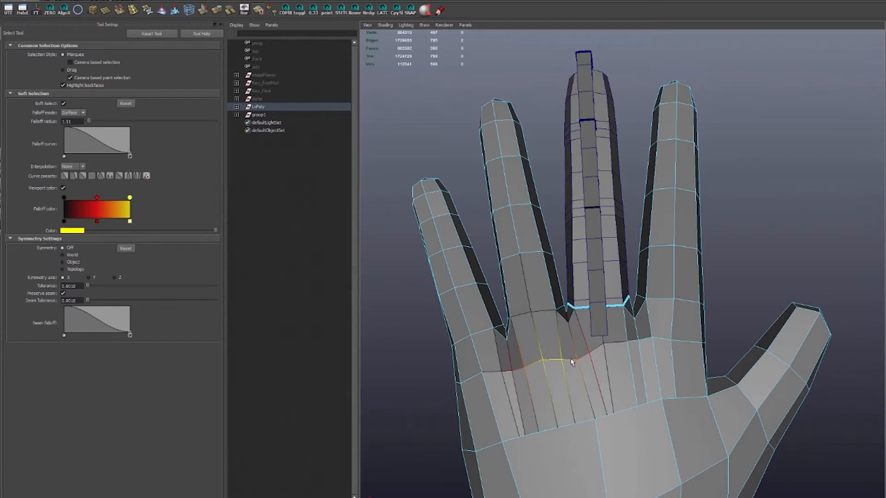
# Move the middle finger's base knuckle edges, then orbit to inspect the reshaped finger
pyautogui.click(63, 103)
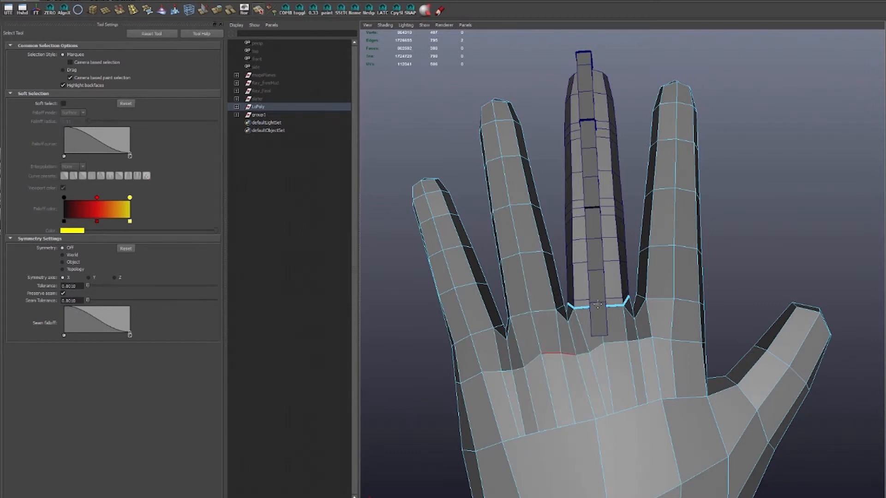
pyautogui.press('w')
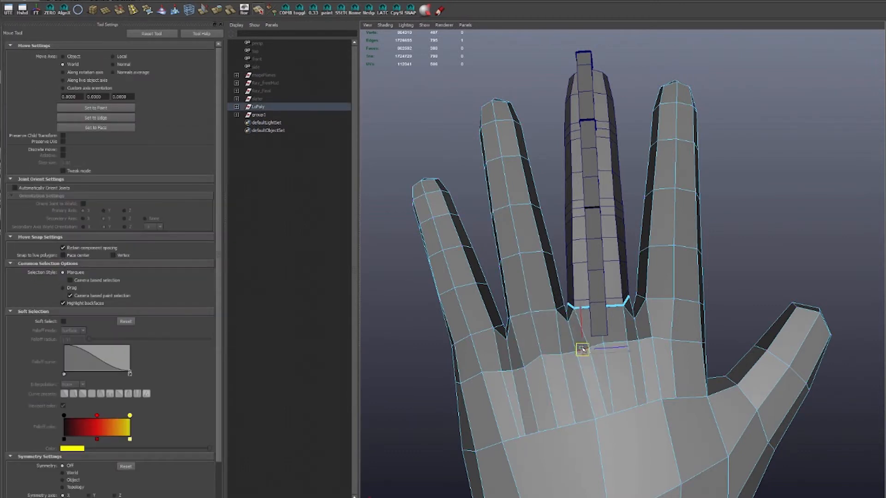
pyautogui.click(582, 350)
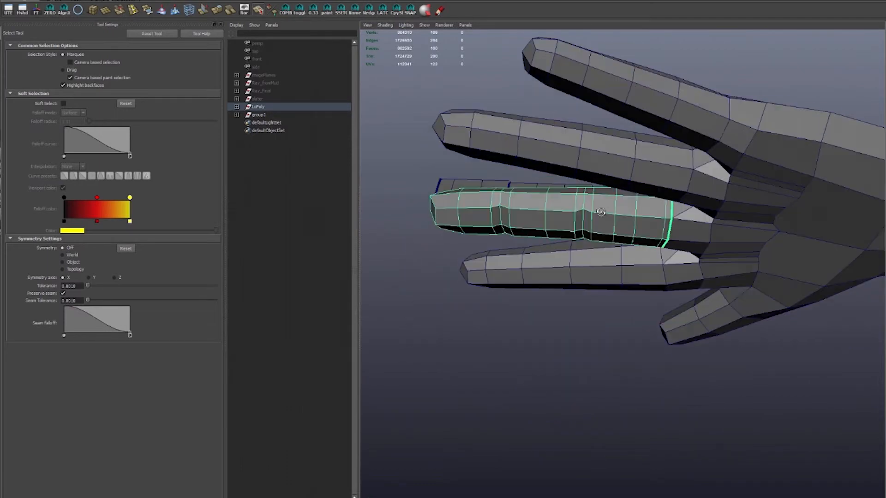
pyautogui.moveTo(599, 212); pyautogui.dragTo(613, 272)
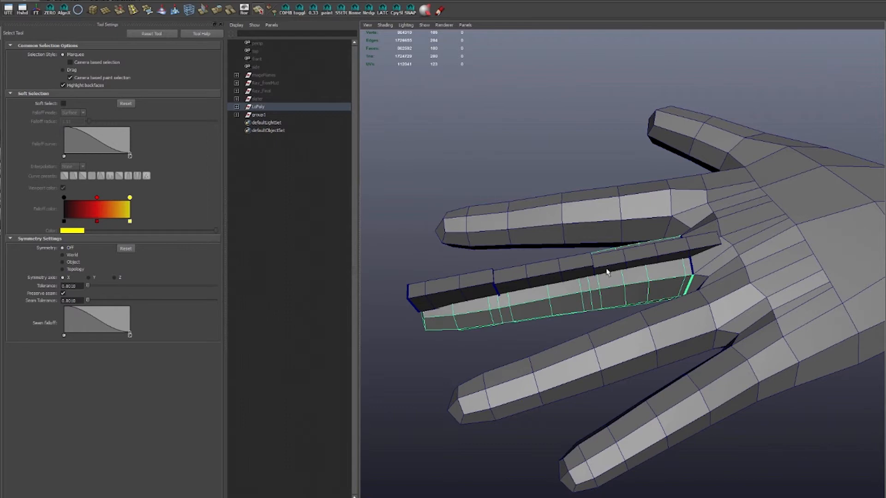
pyautogui.moveTo(608, 272); pyautogui.dragTo(702, 259)
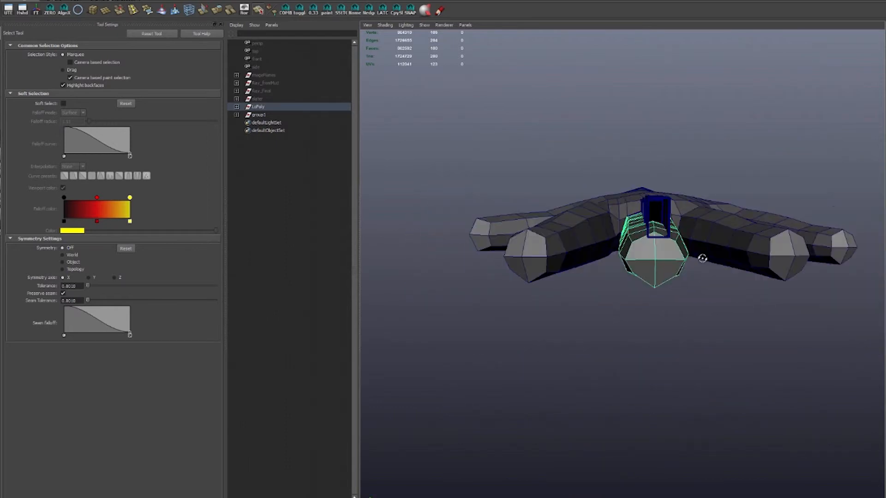